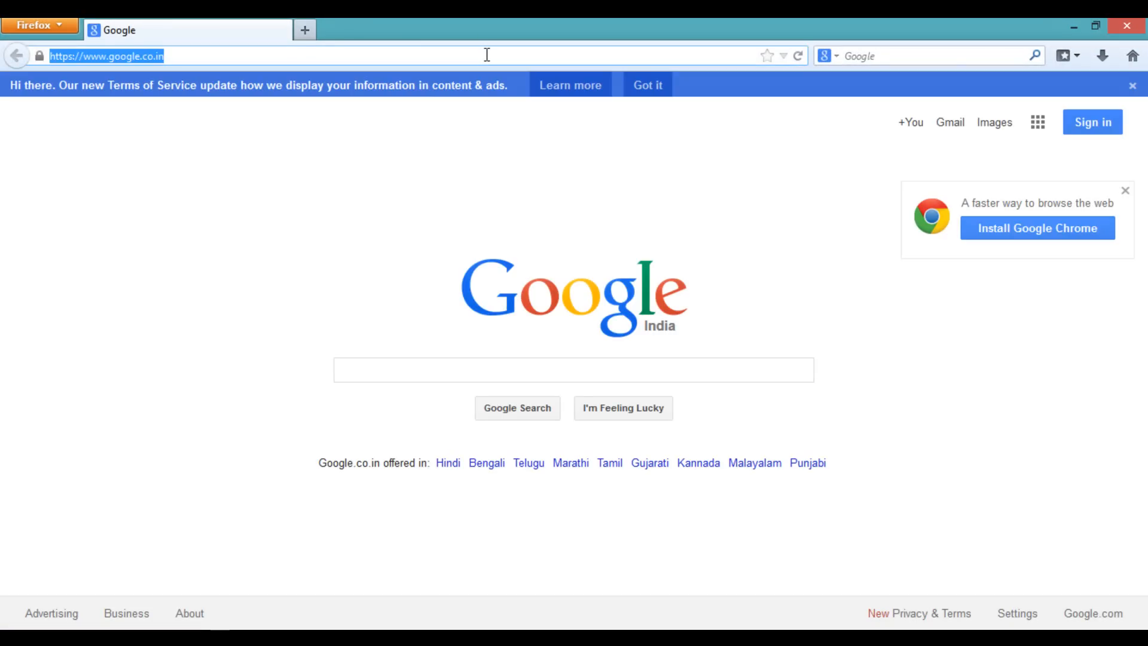
pyautogui.write('http://goo.gl/2hyKDW')
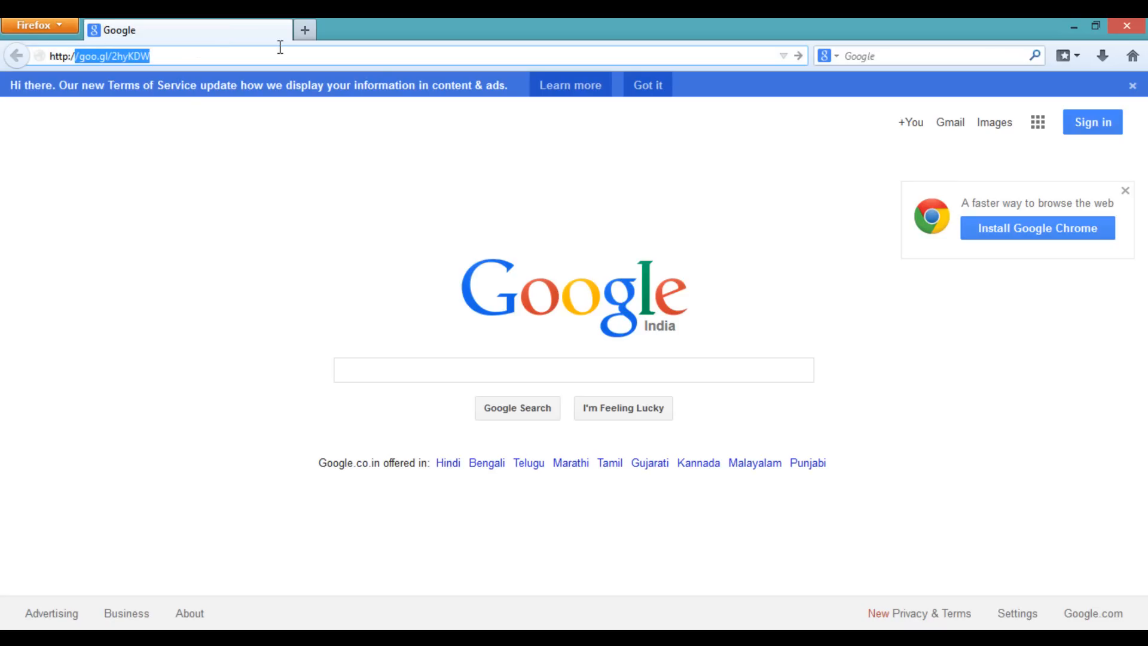
pyautogui.moveTo(252, 32)
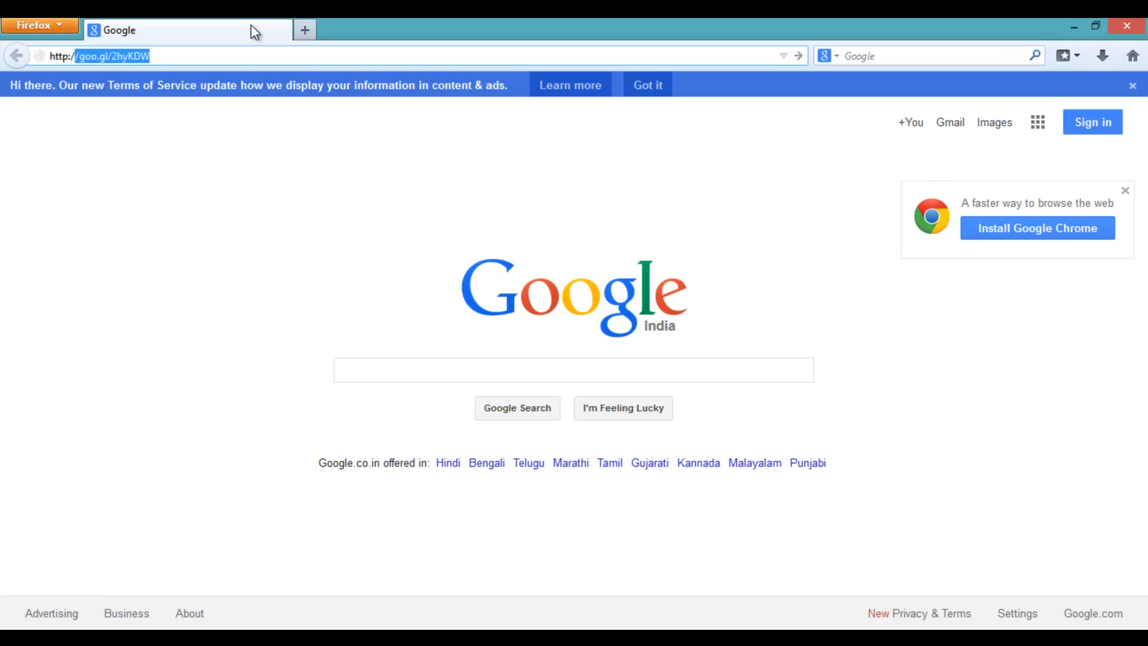
pyautogui.click(98, 56)
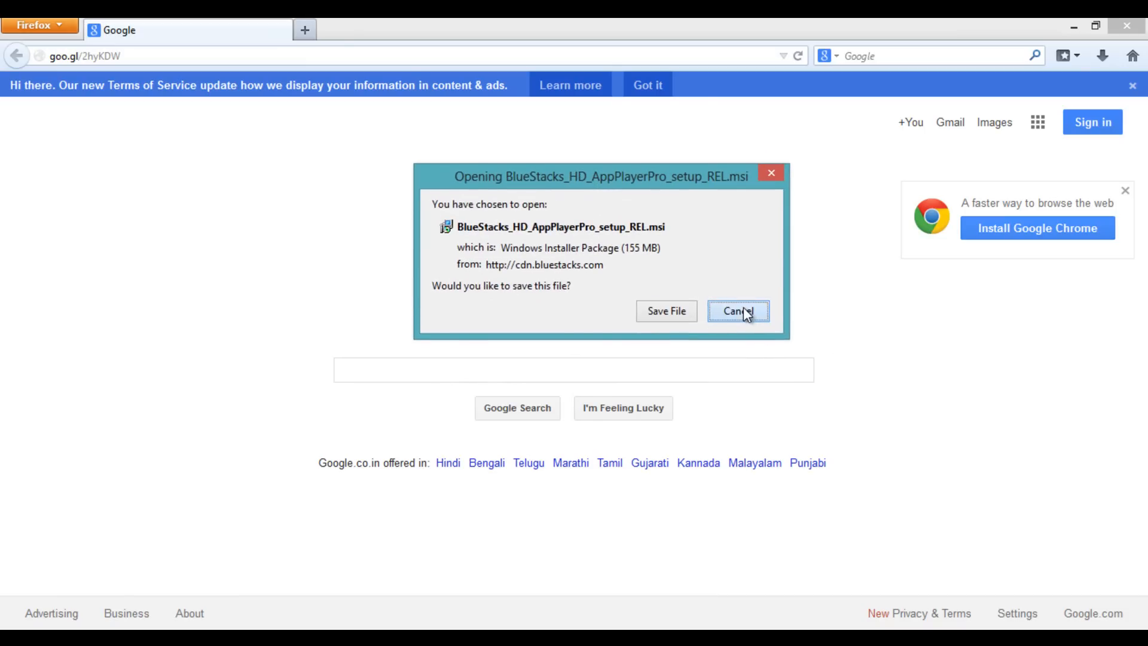
# Dismiss the BlueStacks installer download prompt
pyautogui.click(737, 310)
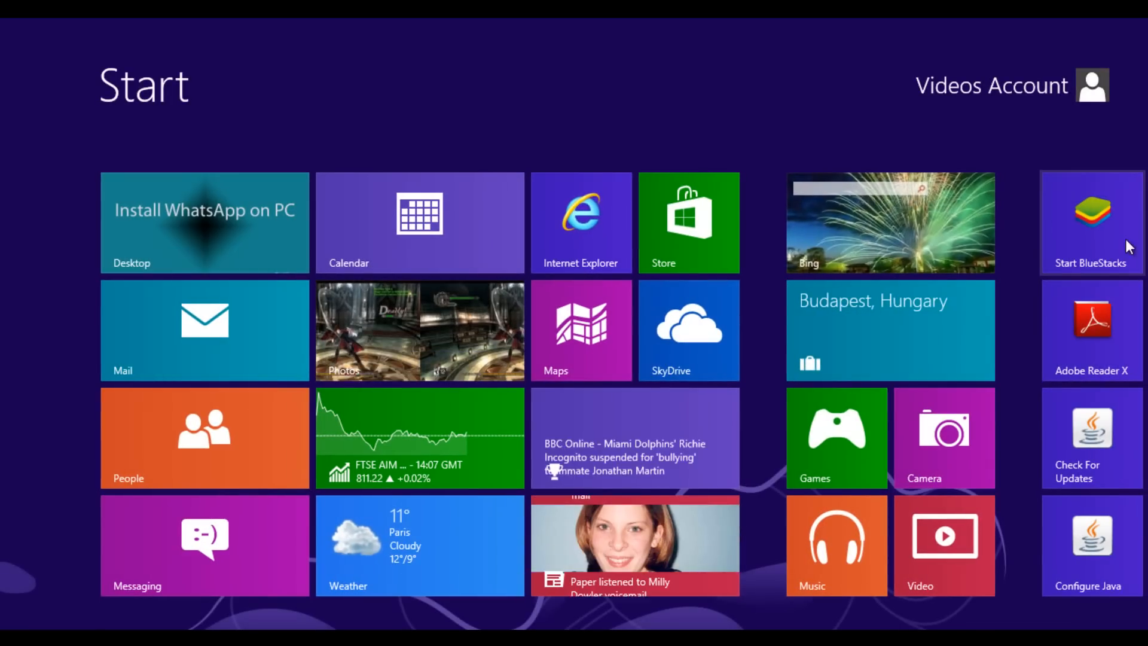
# Launch BlueStacks from its Start screen tile and open its window
pyautogui.click(204, 222)
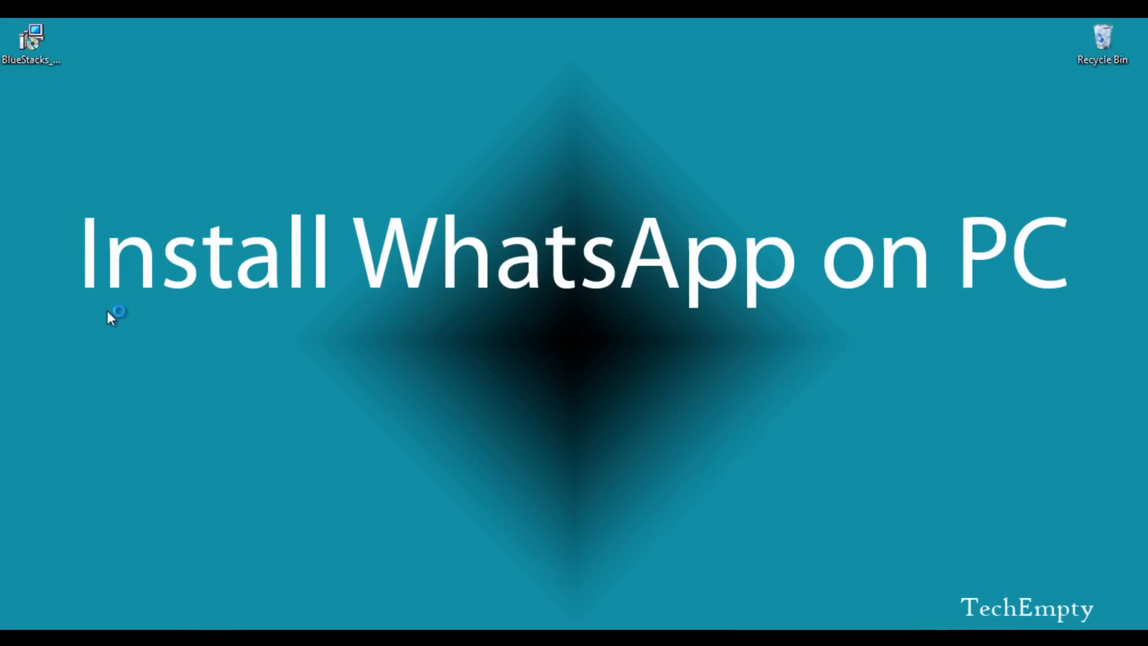
pyautogui.doubleClick(30, 39)
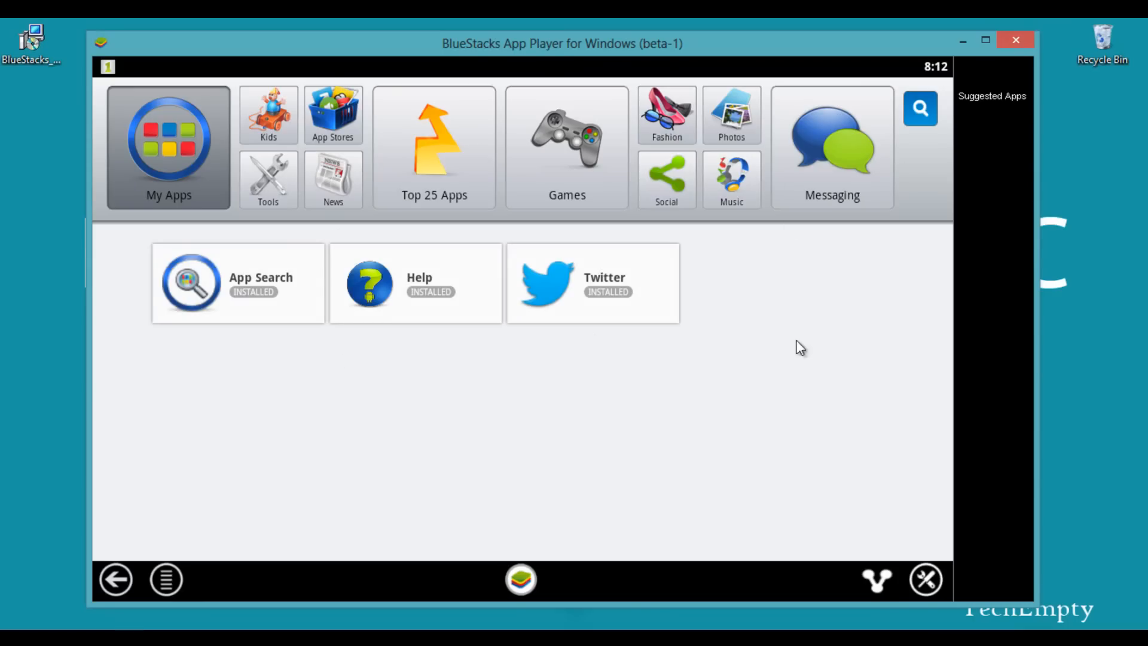
pyautogui.moveTo(626, 262)
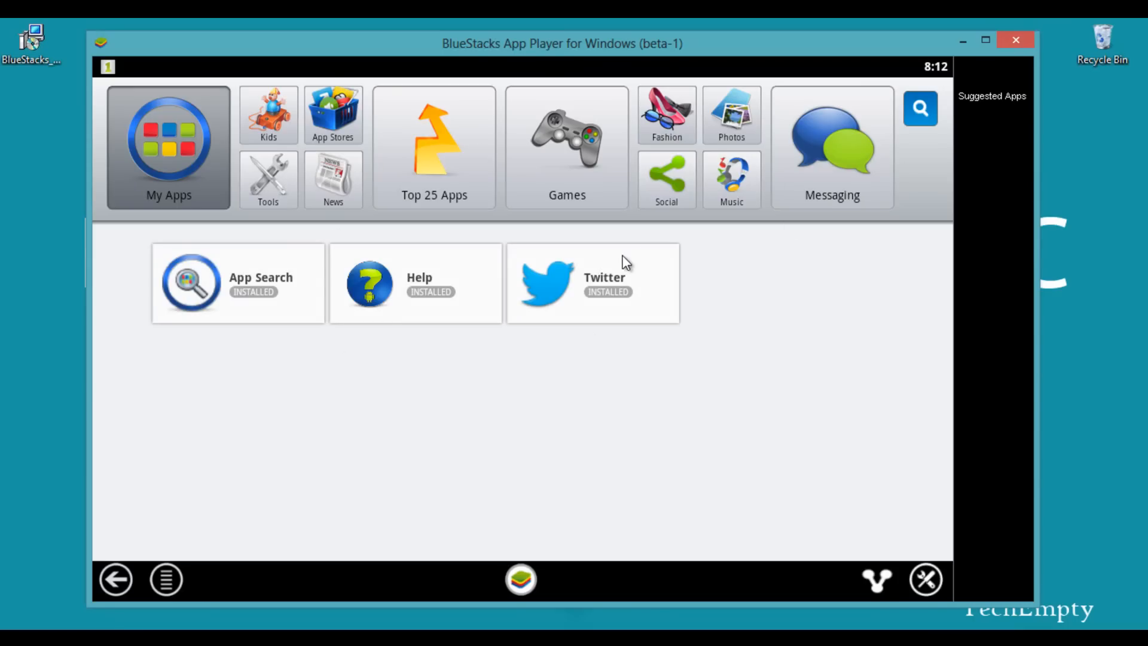
pyautogui.moveTo(804, 181)
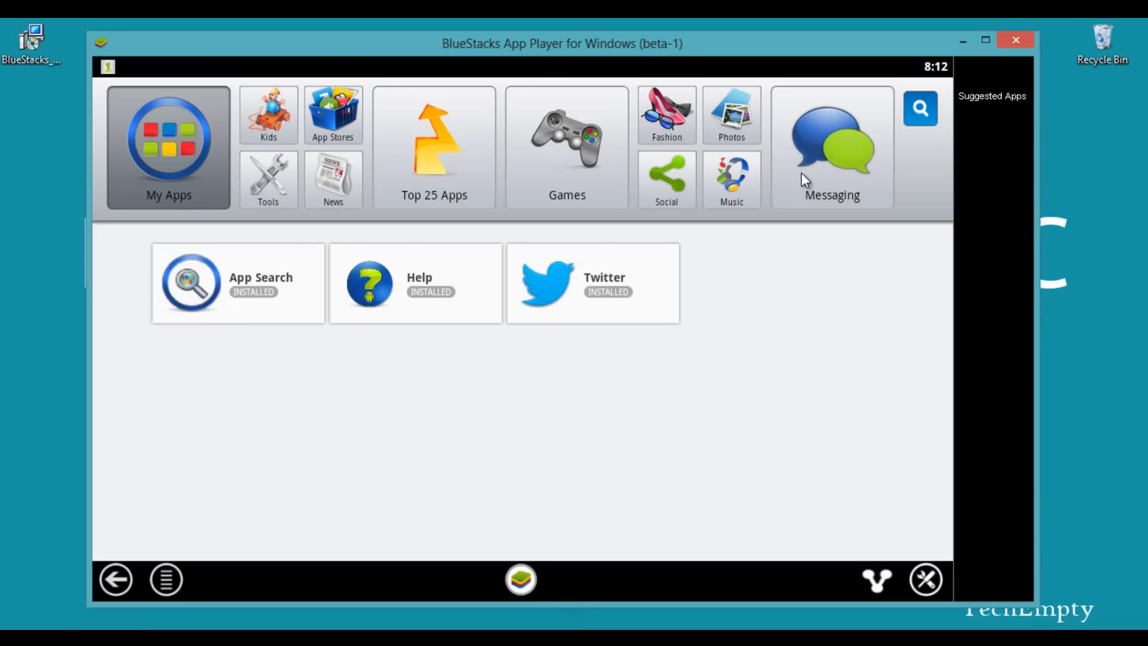
pyautogui.moveTo(805, 172)
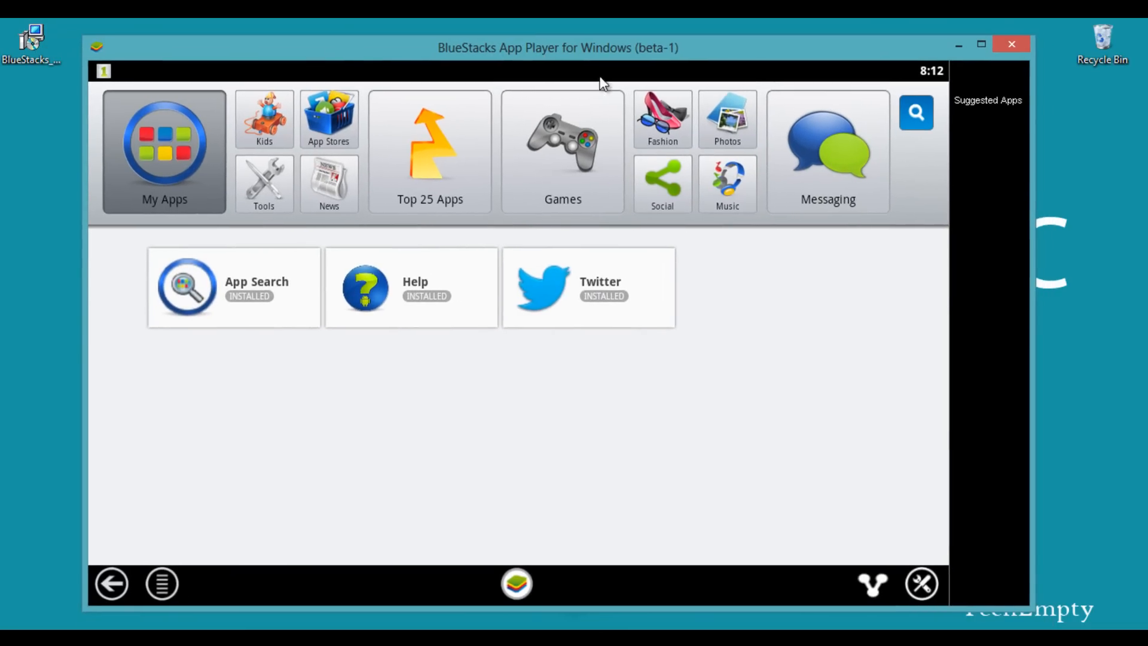
pyautogui.moveTo(824, 118)
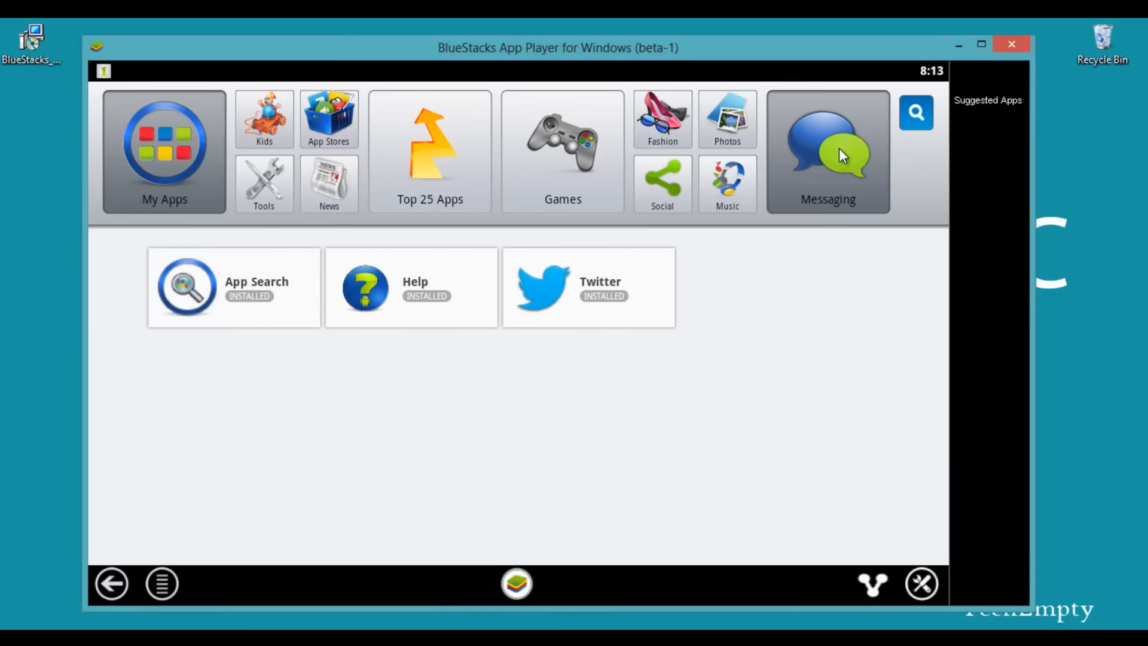
# Show the Messaging category listing WhatsApp, Kakao Talk, IM+ and AIM
pyautogui.click(828, 150)
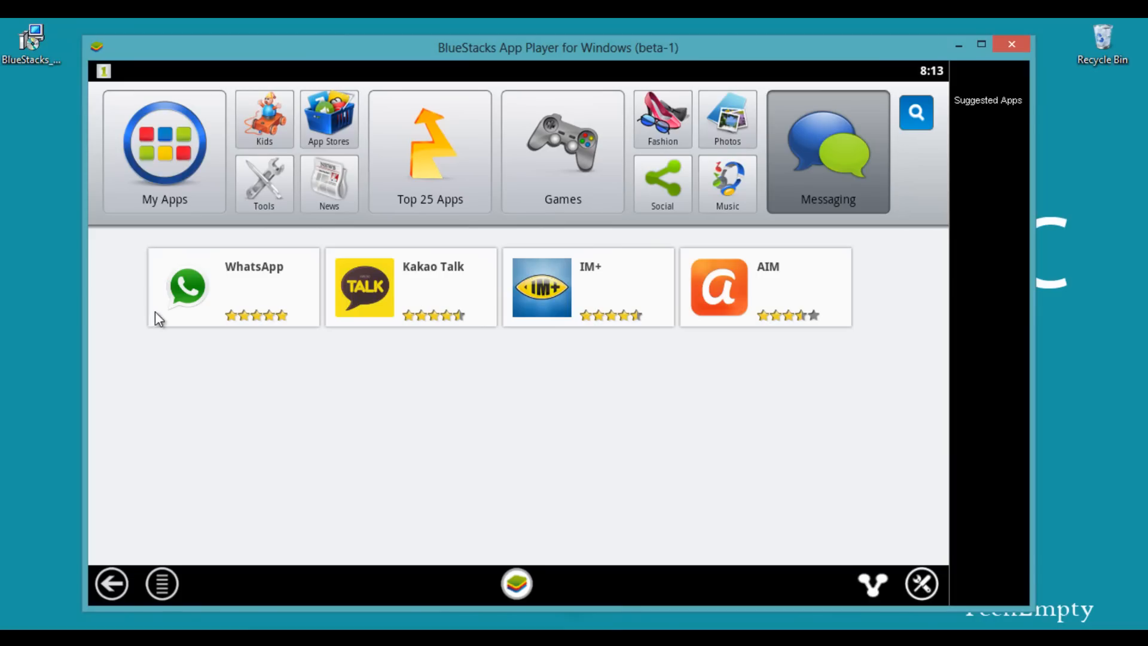
pyautogui.moveTo(231, 297)
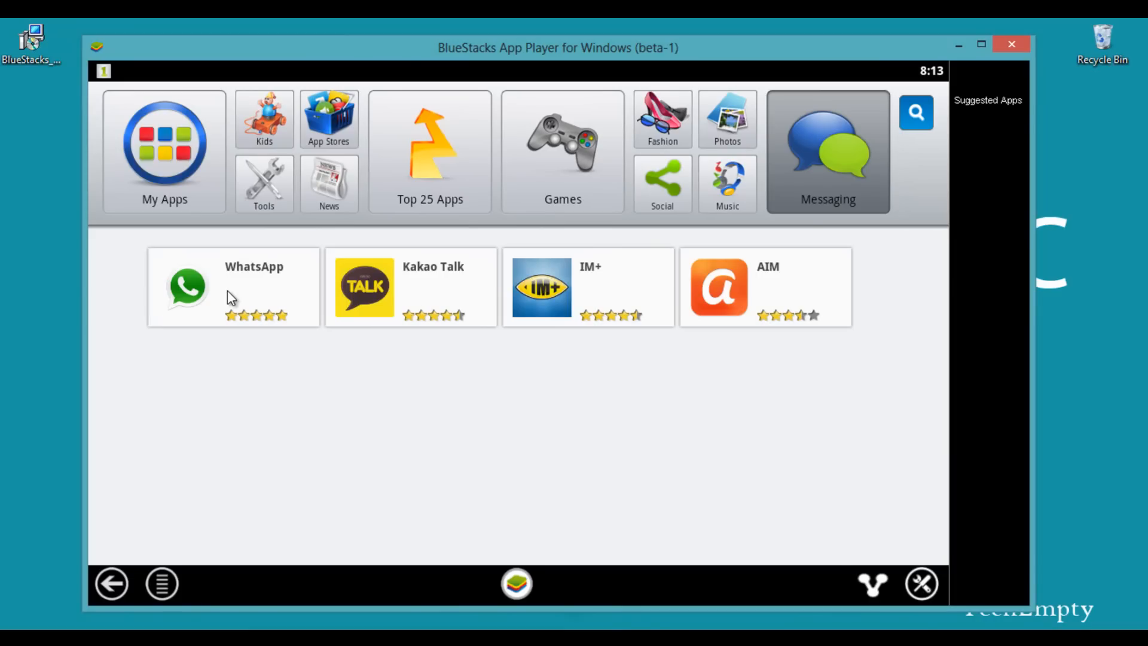
pyautogui.moveTo(163, 318)
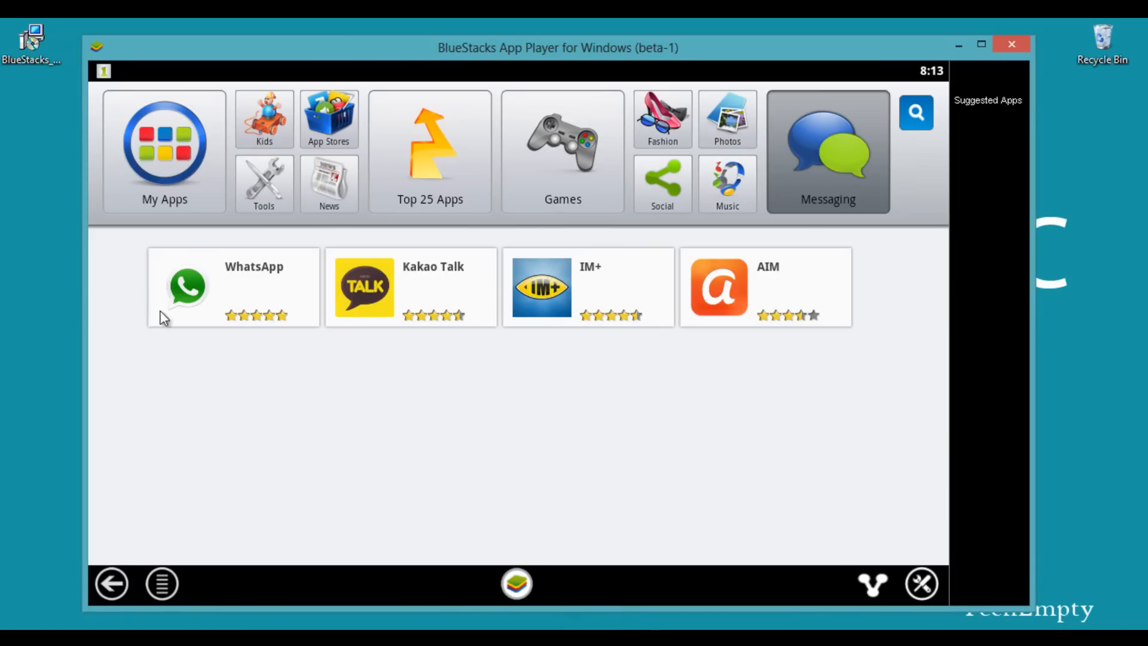
pyautogui.moveTo(264, 296)
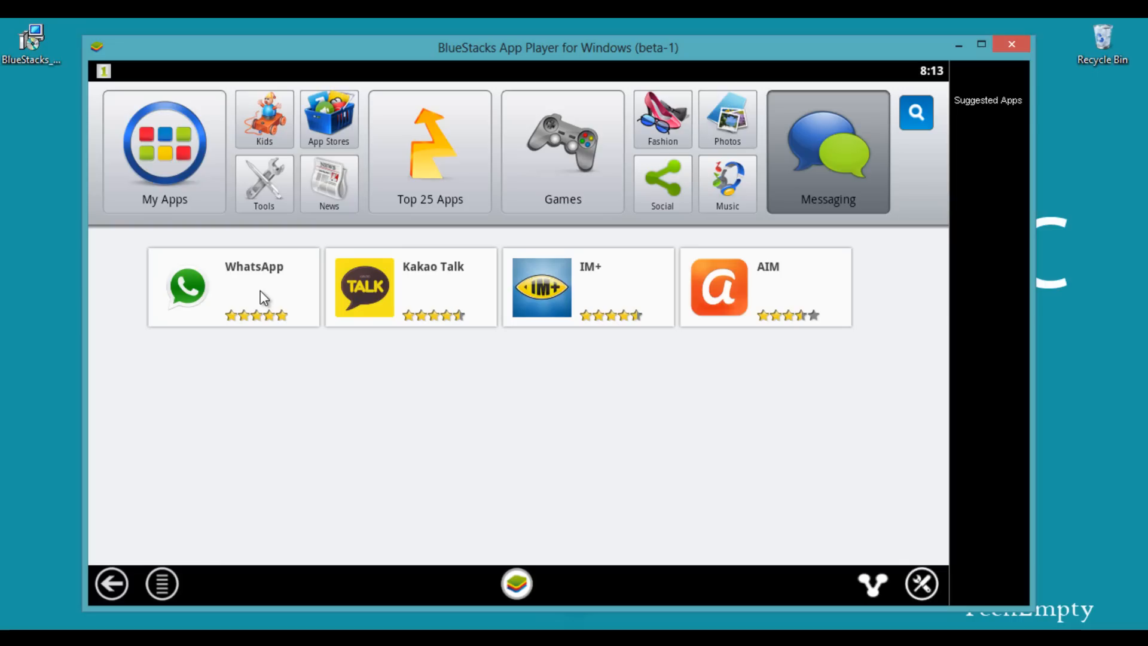
pyautogui.moveTo(264, 281)
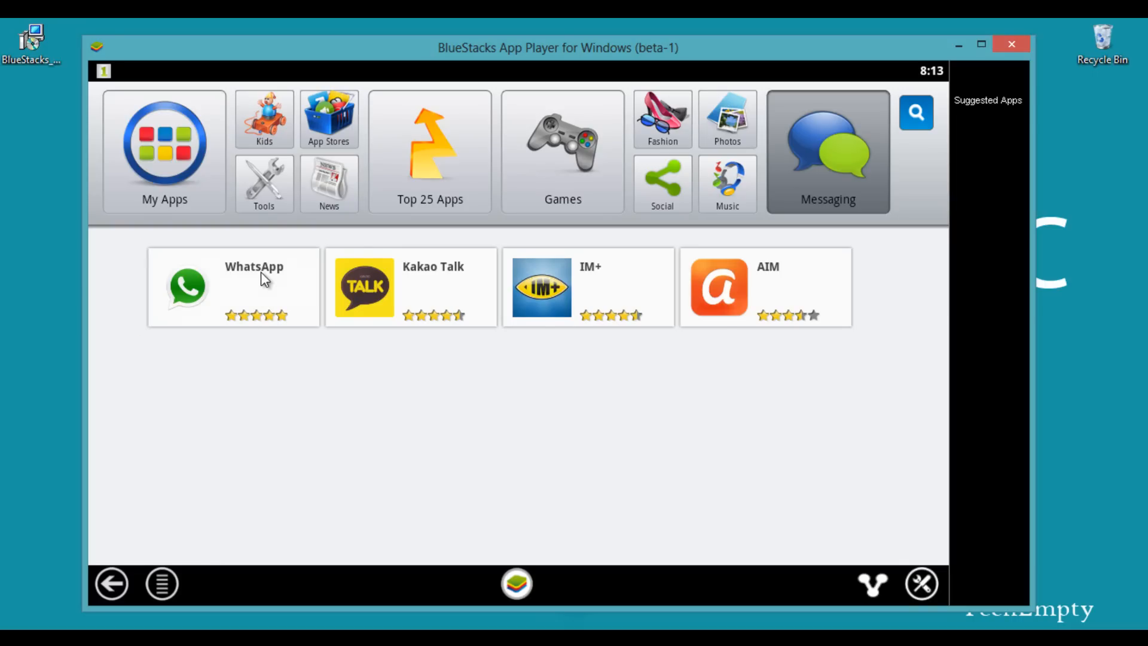
# Select WhatsApp to search the app stores for WhatsApp Messenger
pyautogui.click(328, 120)
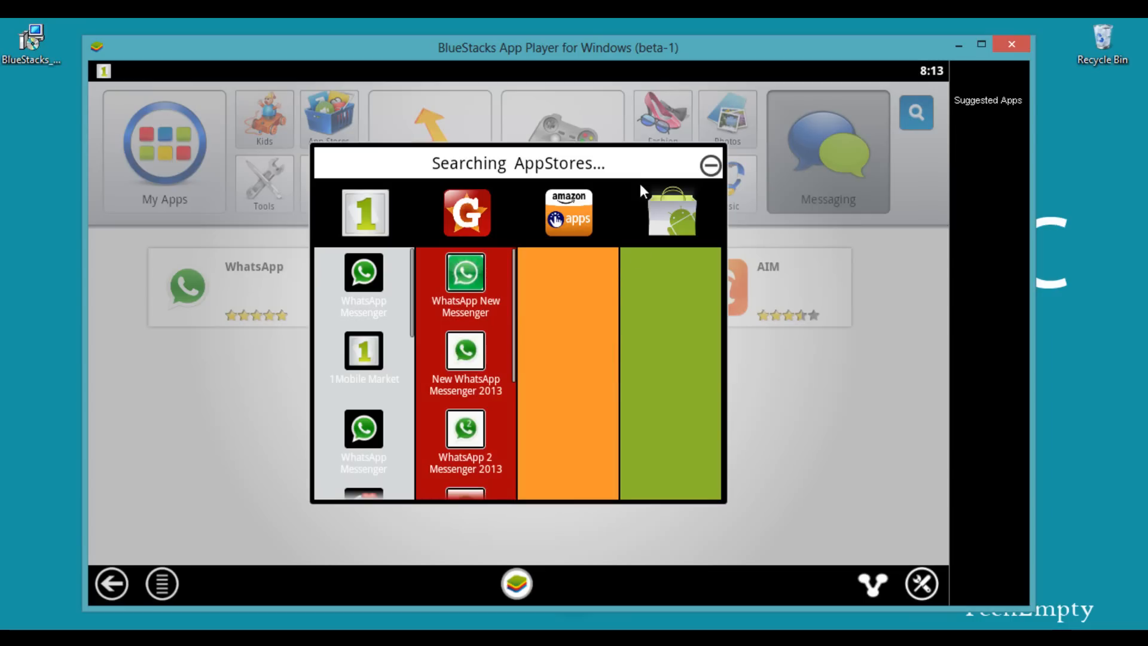
pyautogui.moveTo(576, 219)
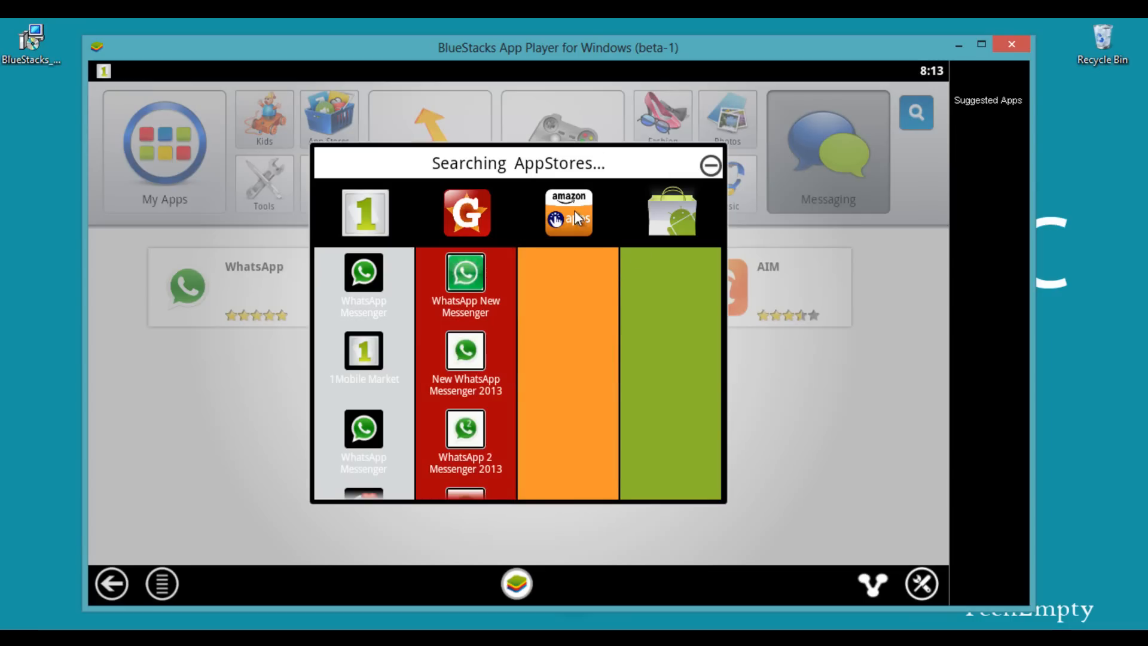
pyautogui.moveTo(606, 217)
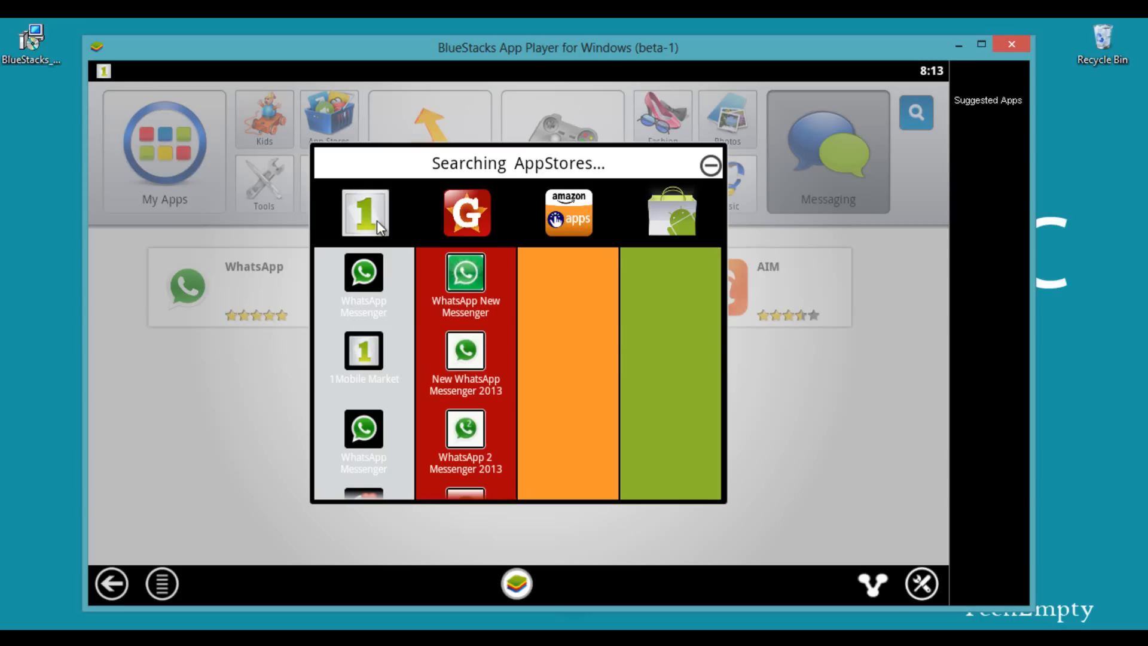
pyautogui.moveTo(413, 303)
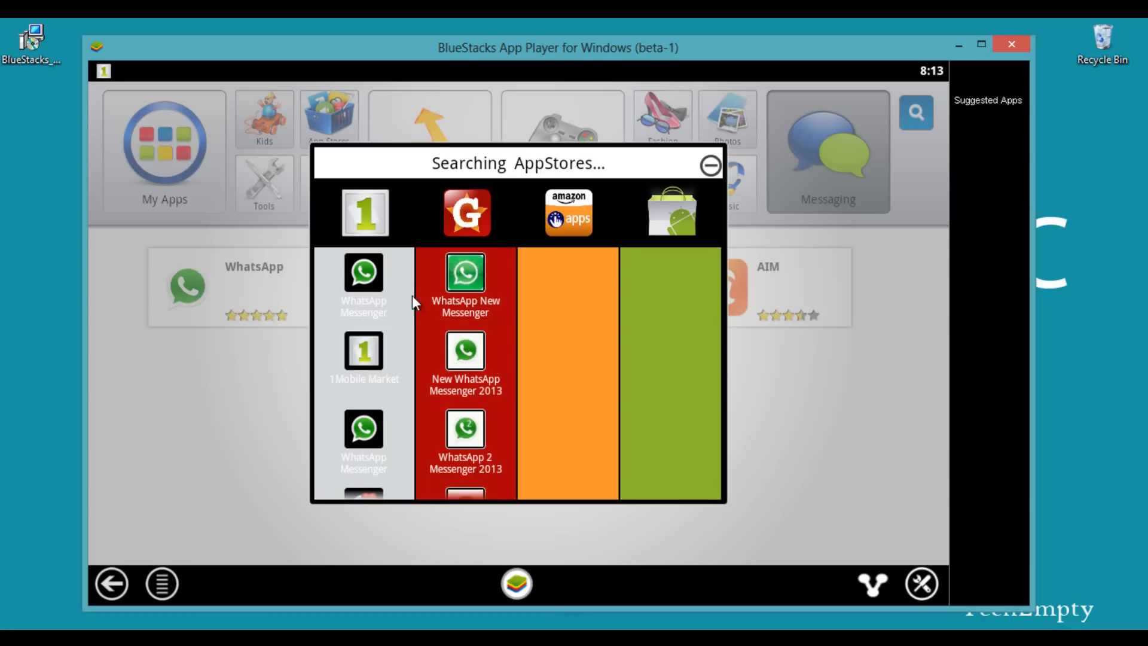
pyautogui.moveTo(391, 300)
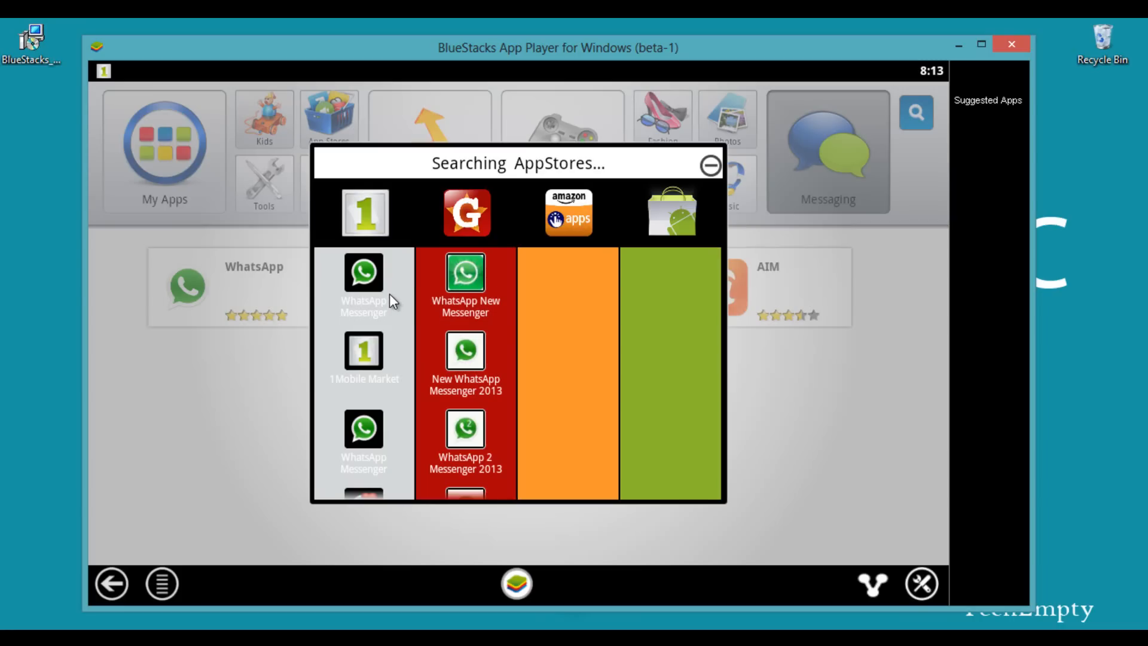
pyautogui.moveTo(366, 292)
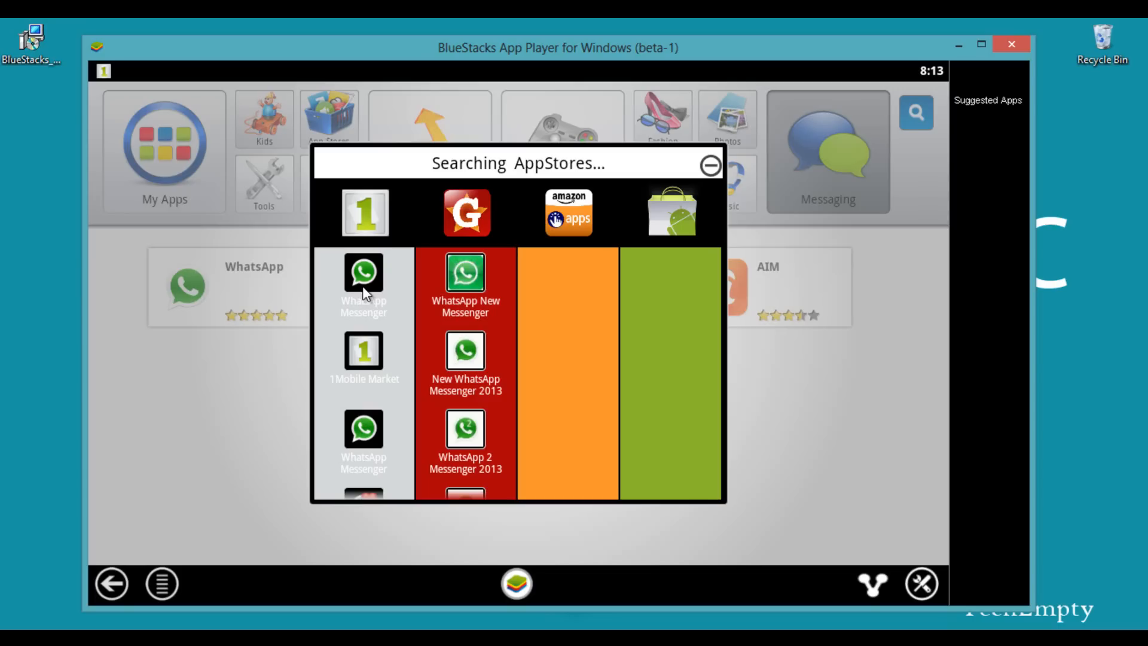
# Download WhatsApp Messenger from 1Mobile Market and close the finished download window
pyautogui.click(363, 273)
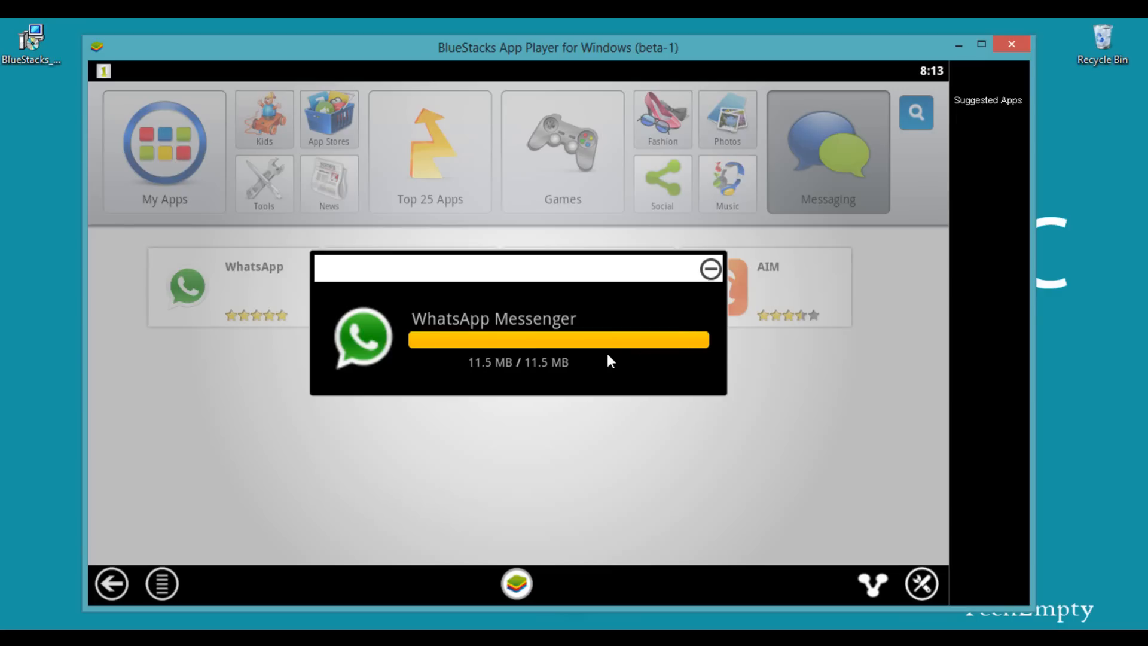
pyautogui.moveTo(486, 301)
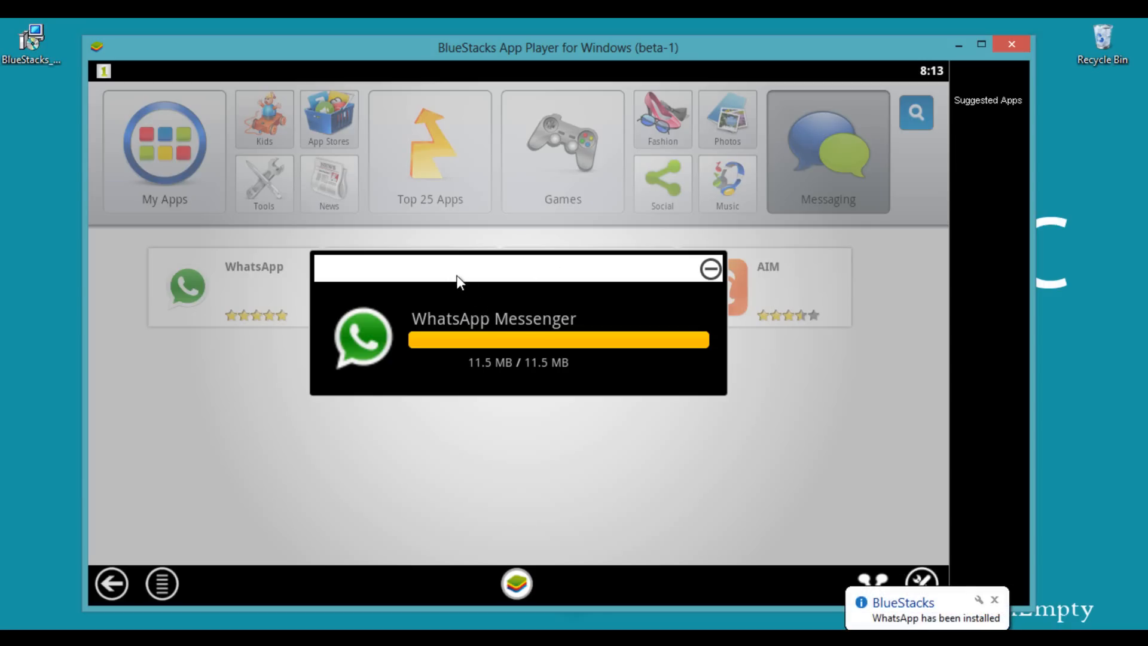
pyautogui.moveTo(465, 284)
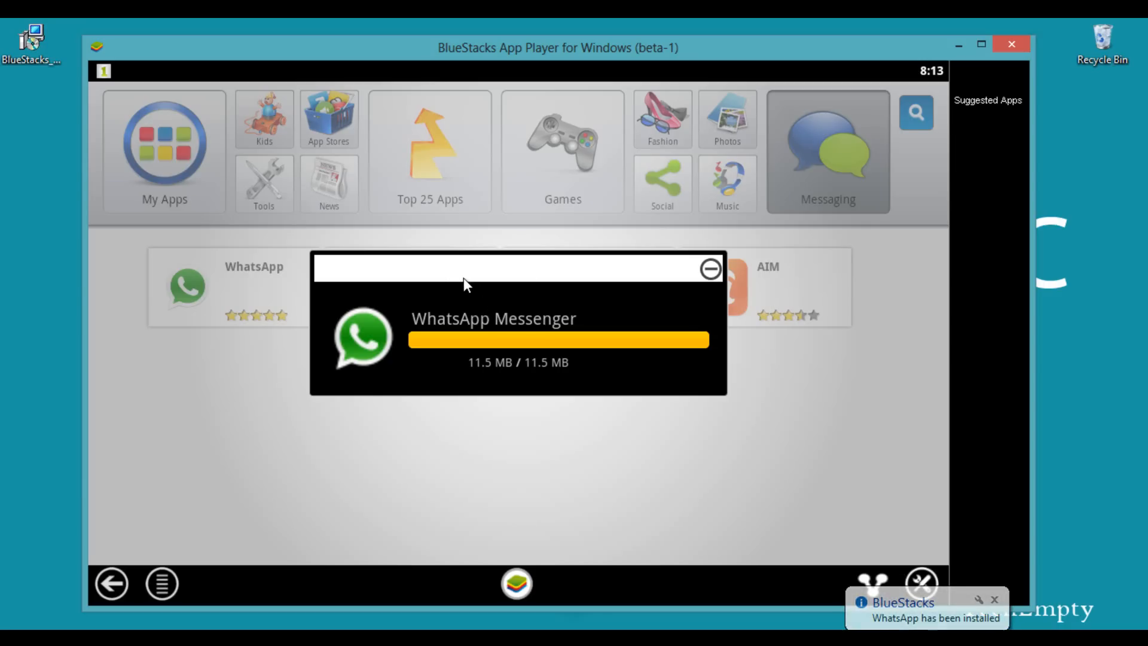
pyautogui.click(708, 268)
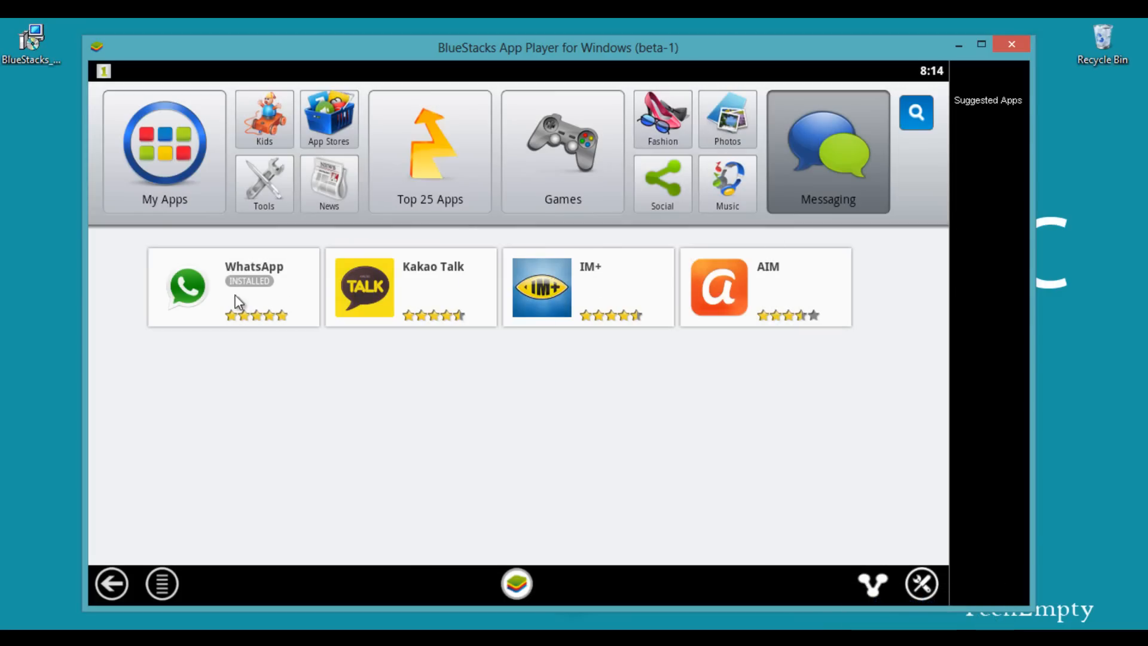
pyautogui.moveTo(272, 273)
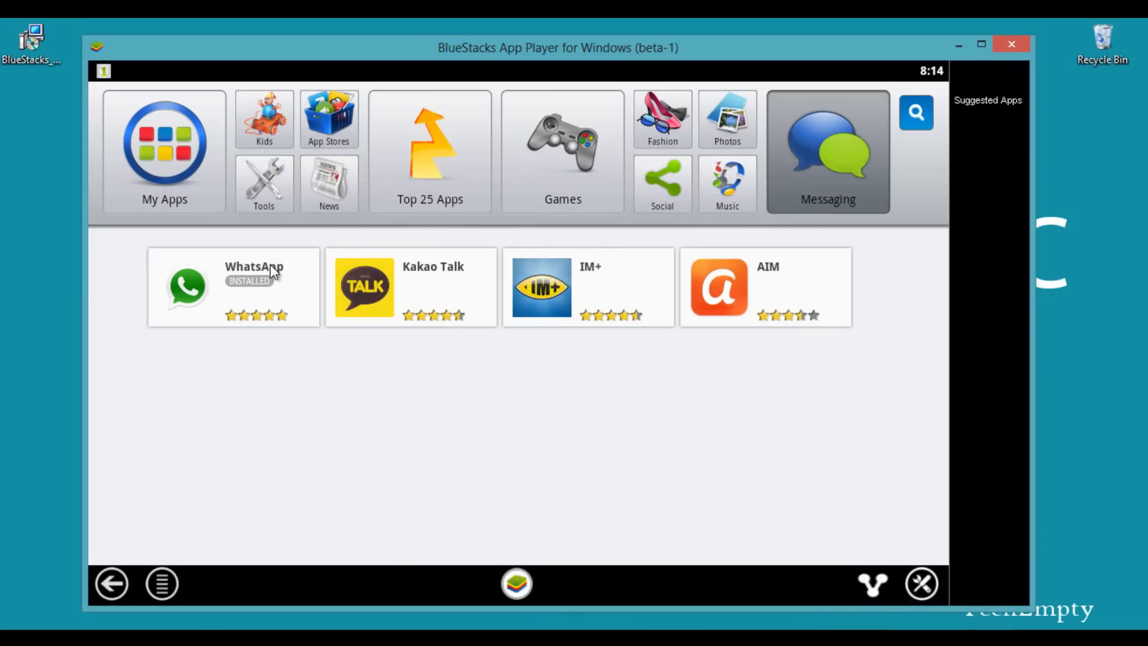
pyautogui.moveTo(174, 159)
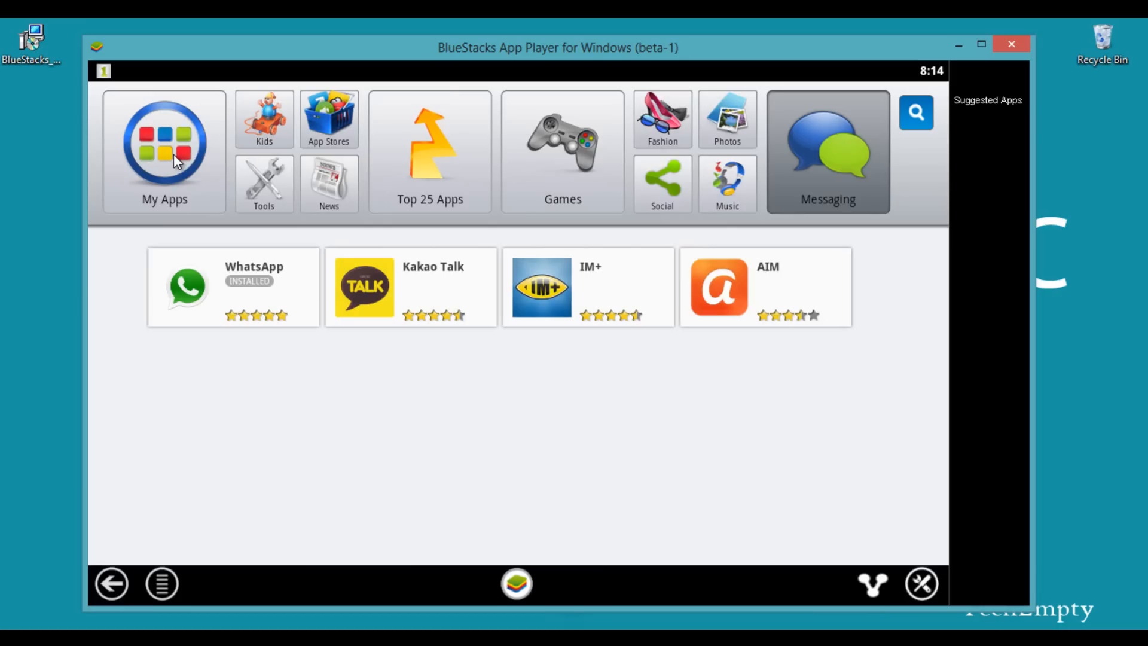
# Open WhatsApp from My Apps and agree to its terms
pyautogui.click(163, 150)
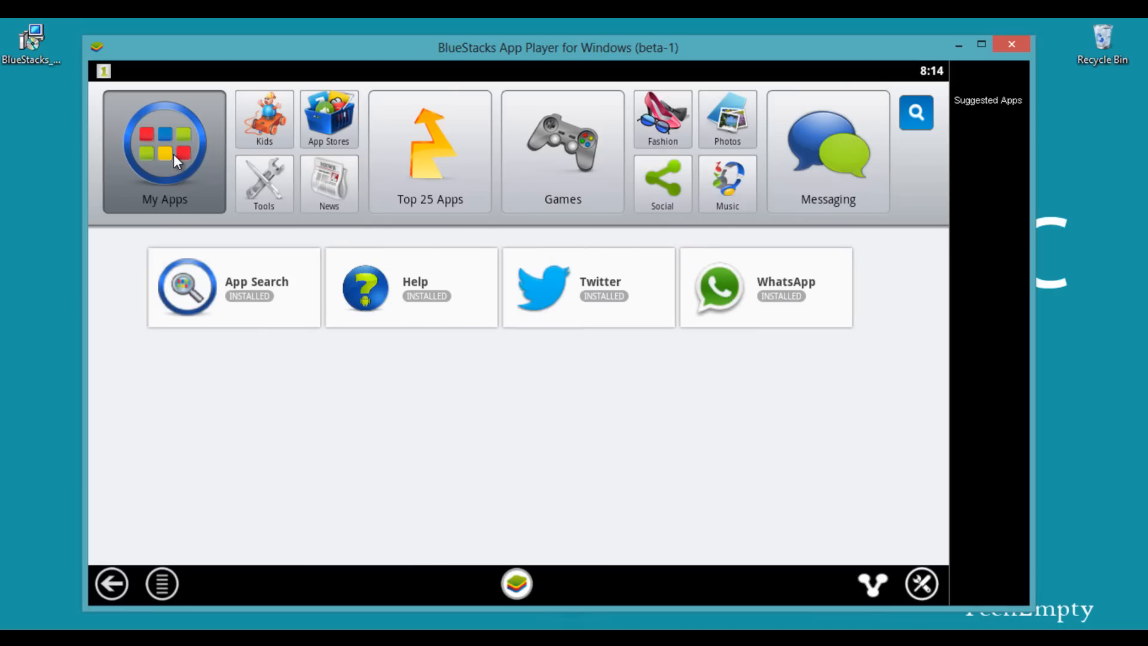
pyautogui.moveTo(876, 387)
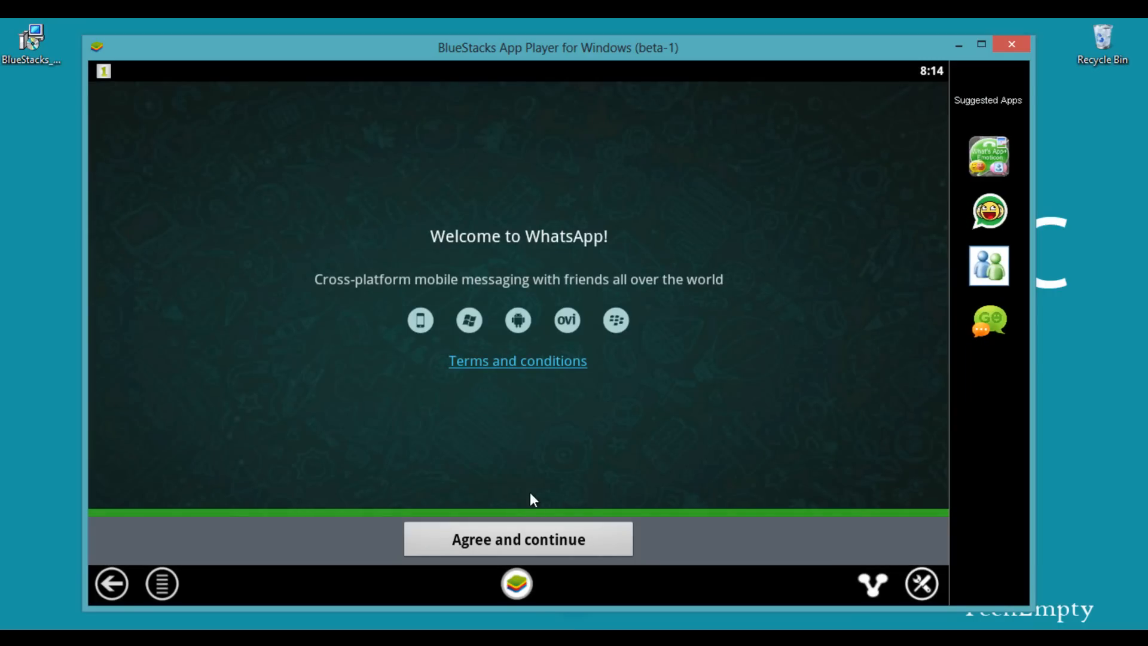
pyautogui.moveTo(533, 540)
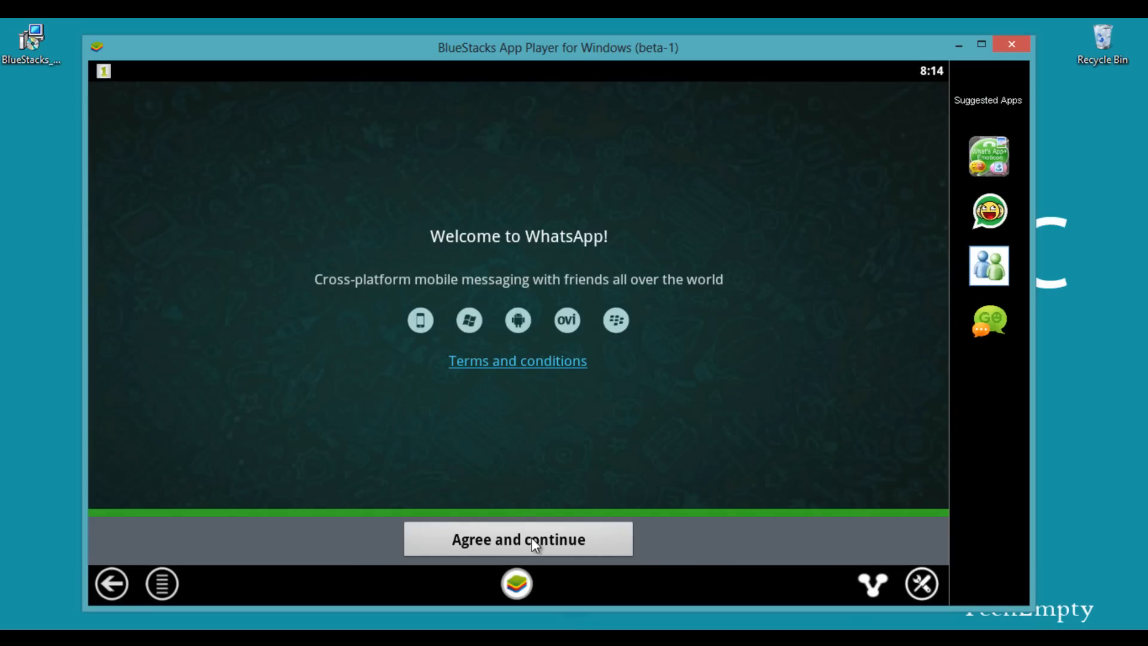
pyautogui.moveTo(497, 548)
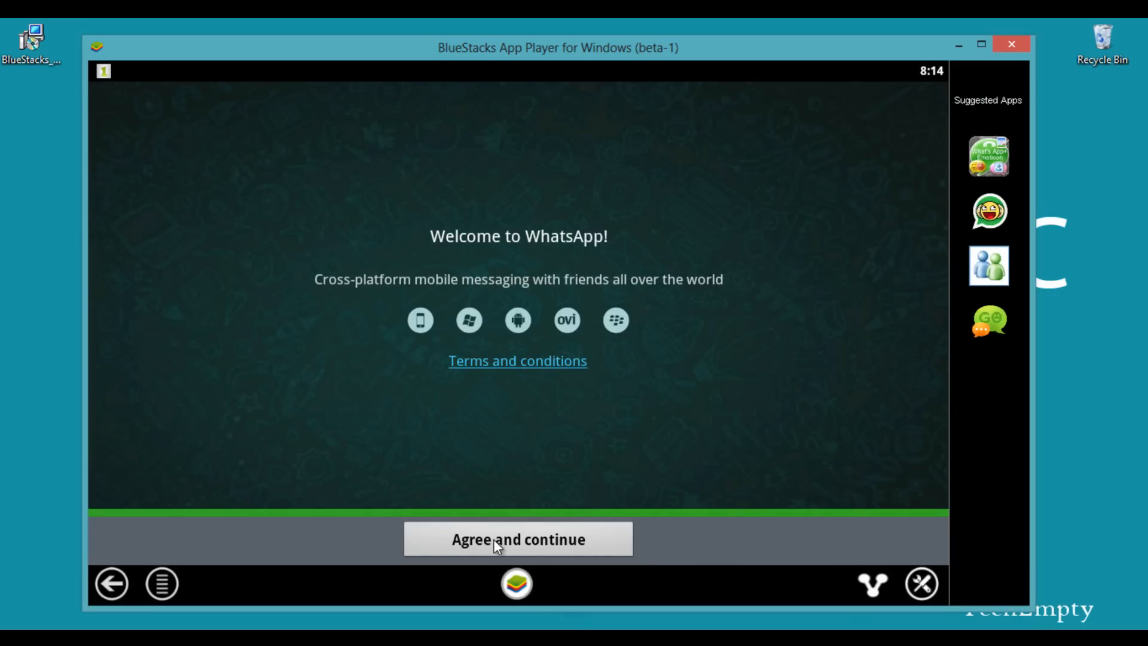
pyautogui.click(517, 538)
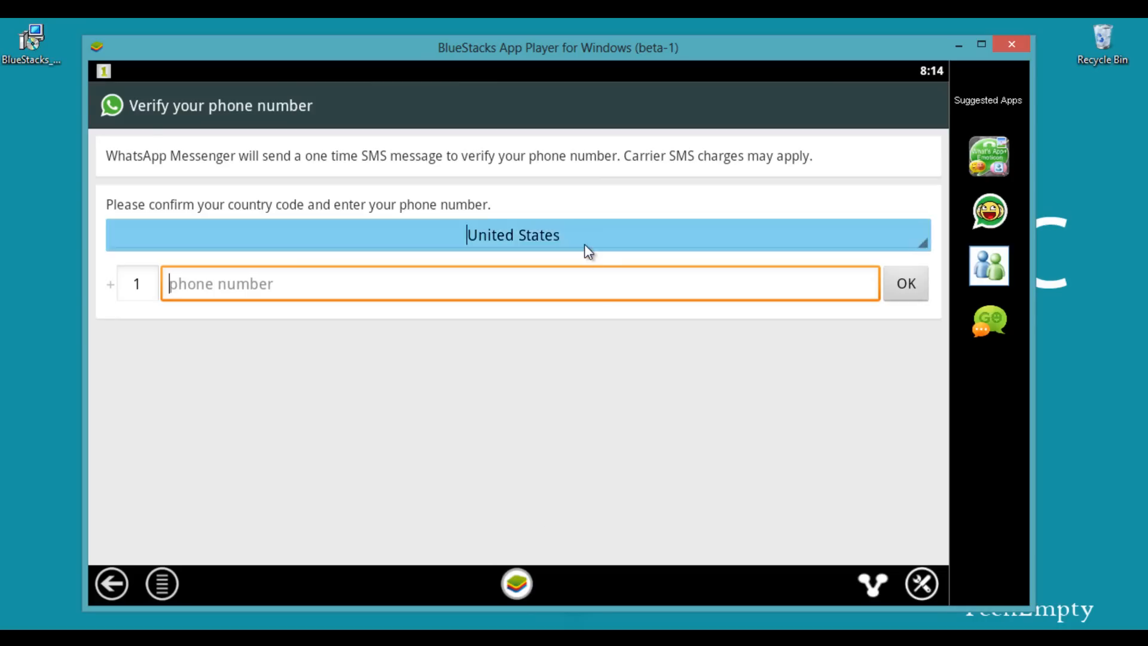
# Tap the country code and phone number fields to bring up the numeric keypad
pyautogui.click(512, 235)
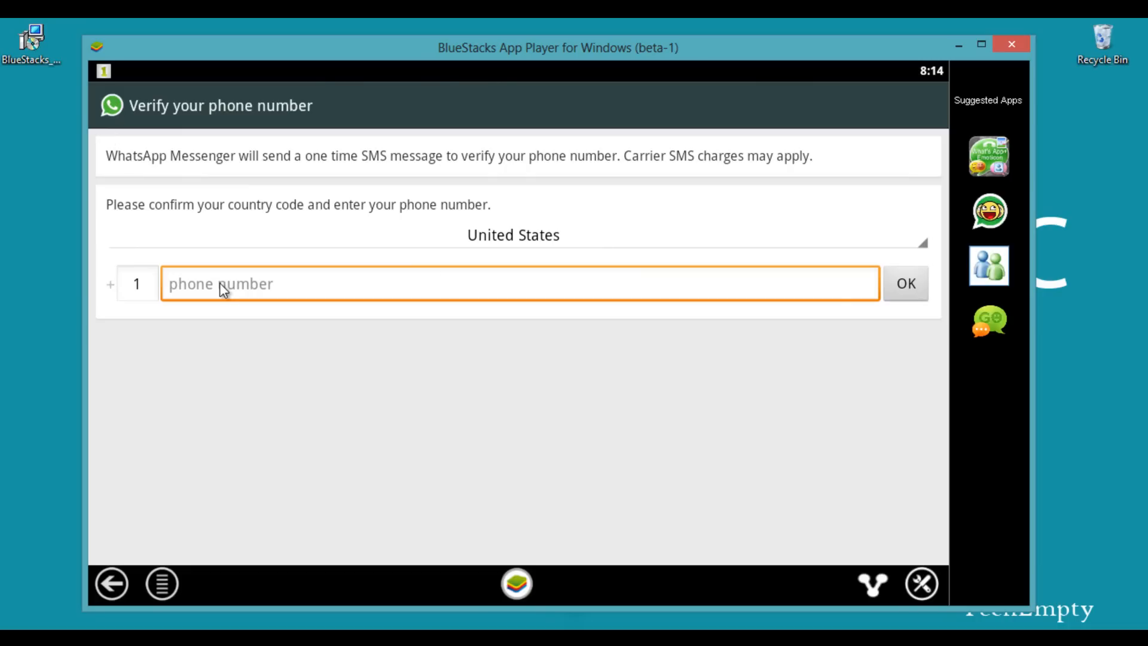
pyautogui.click(137, 284)
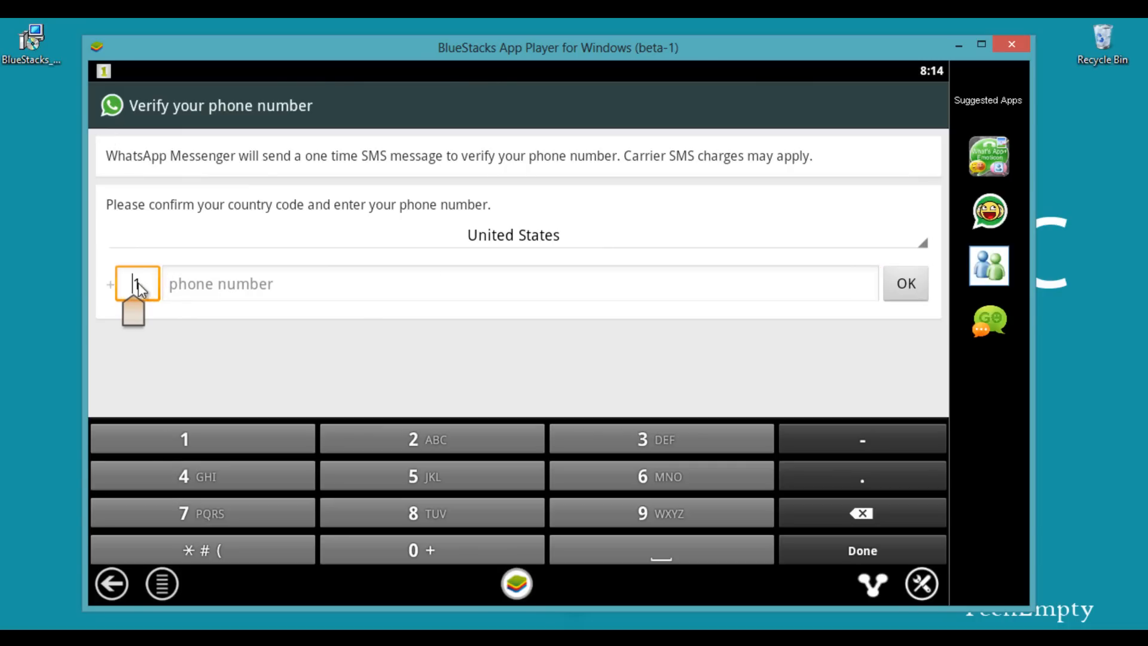
pyautogui.click(512, 284)
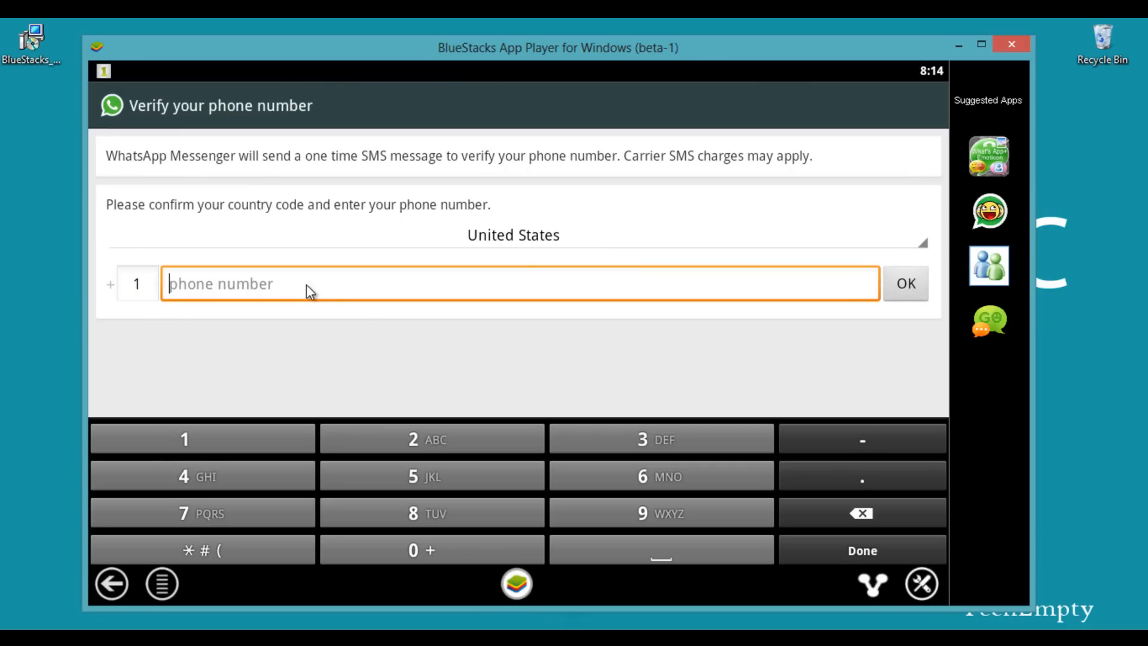